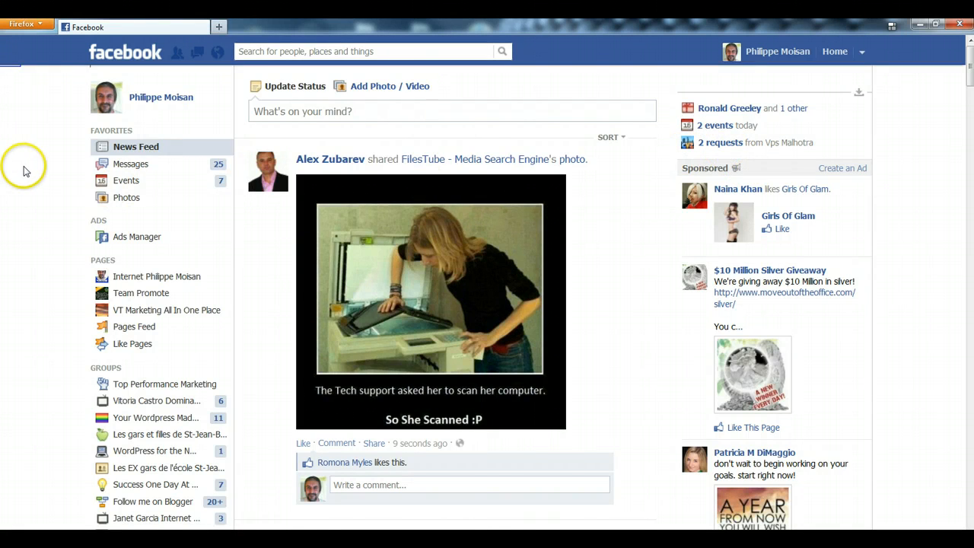
Step: Choose App Center under Apps in the News Feed's left sidebar
scroll("down", 3)
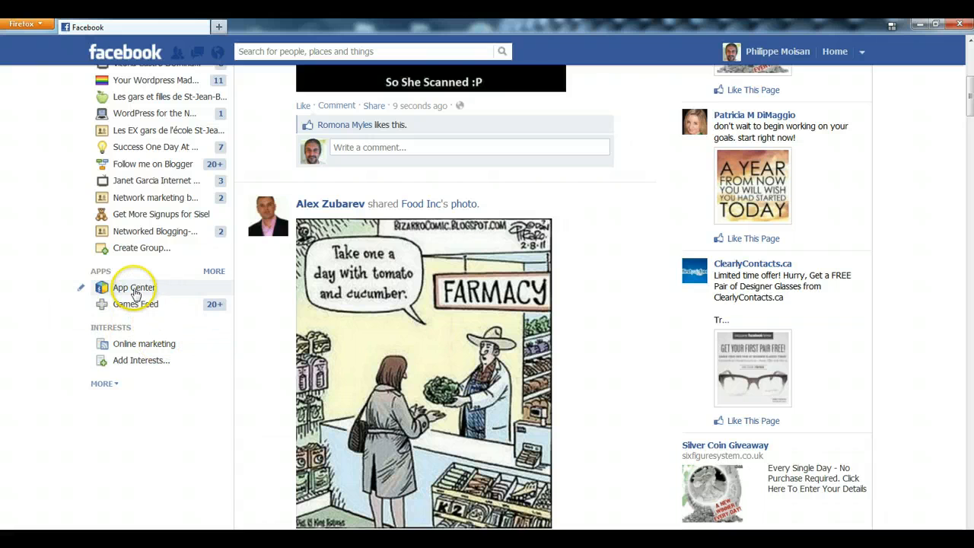
left_click(134, 286)
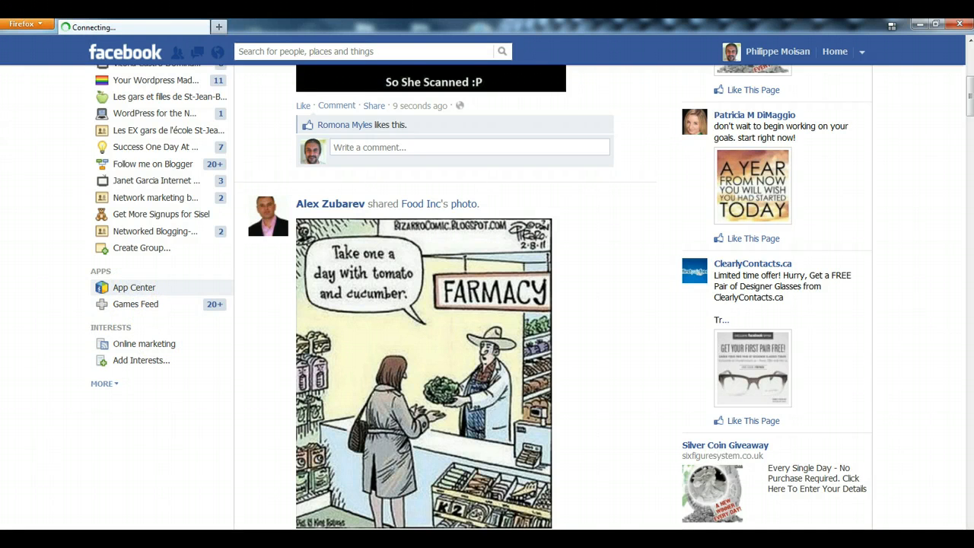
Step: Finish loading the App Center page with its categories and top apps
left_click(134, 286)
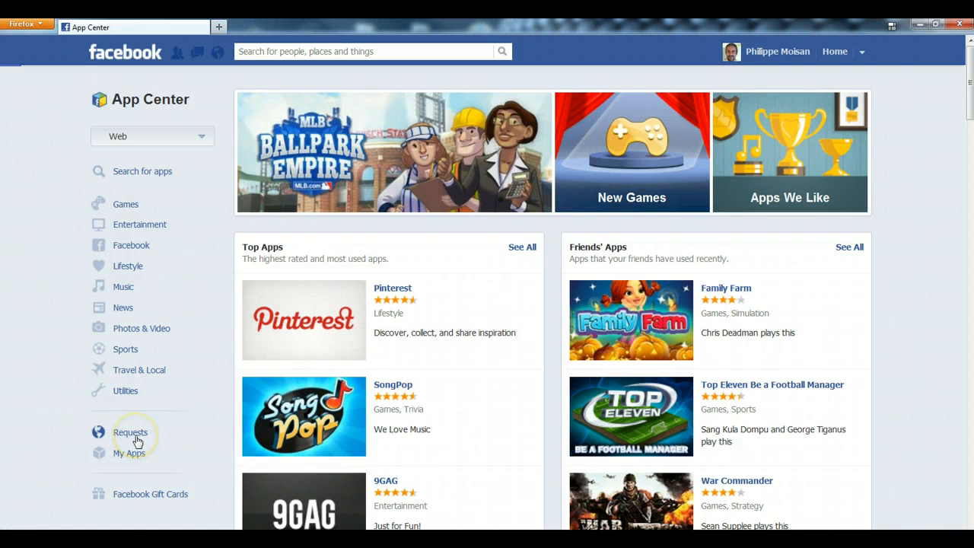
Step: Show pending app Requests and hide the CityVille 2 invitation with its X
left_click(130, 431)
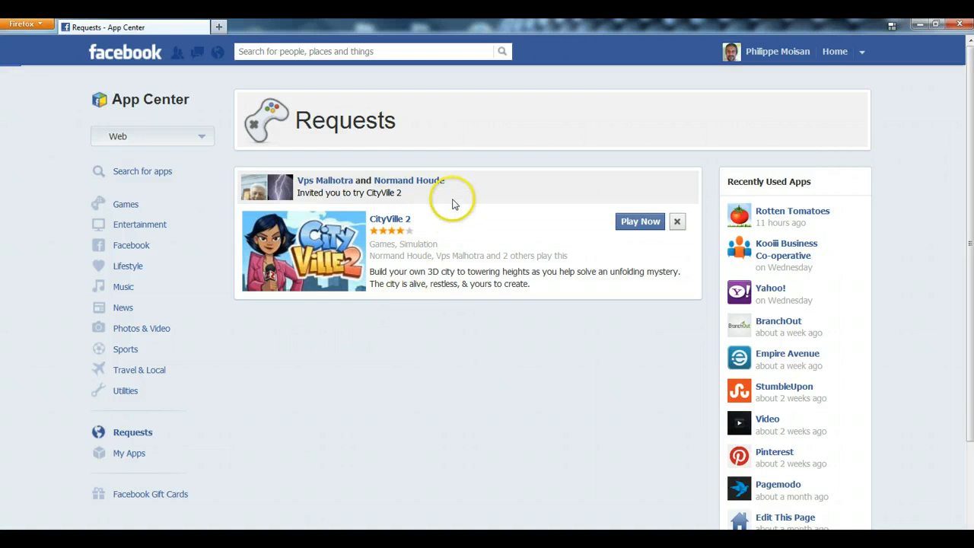
mouse_move(424, 193)
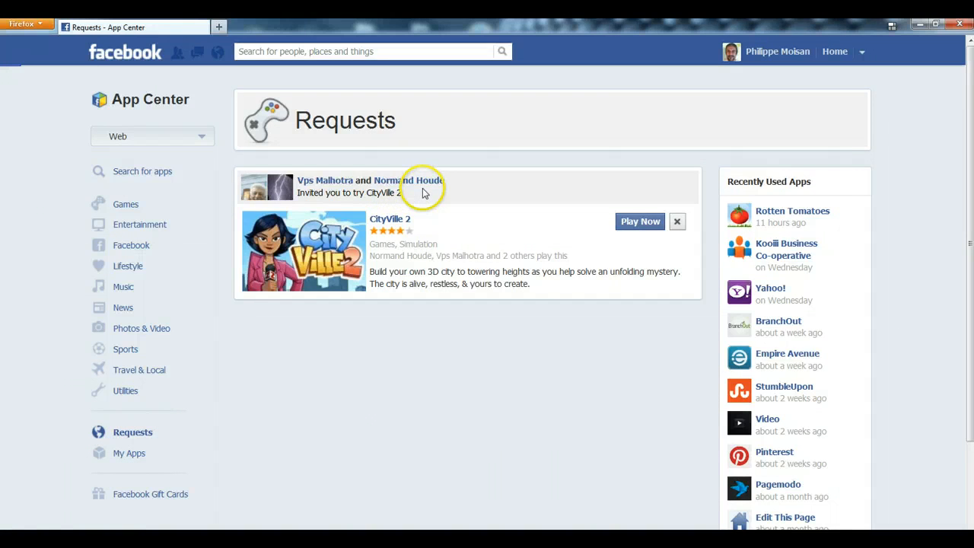
mouse_move(327, 191)
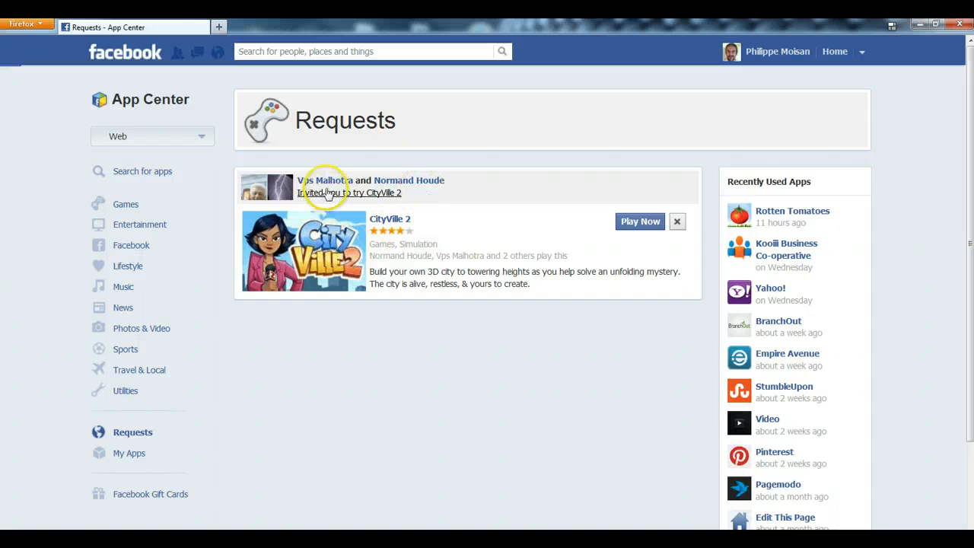
mouse_move(481, 198)
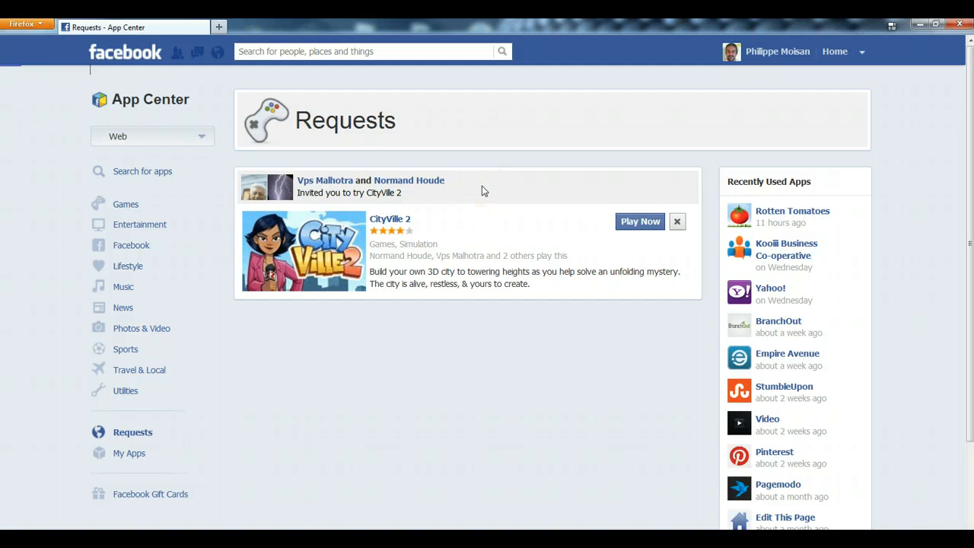
mouse_move(317, 264)
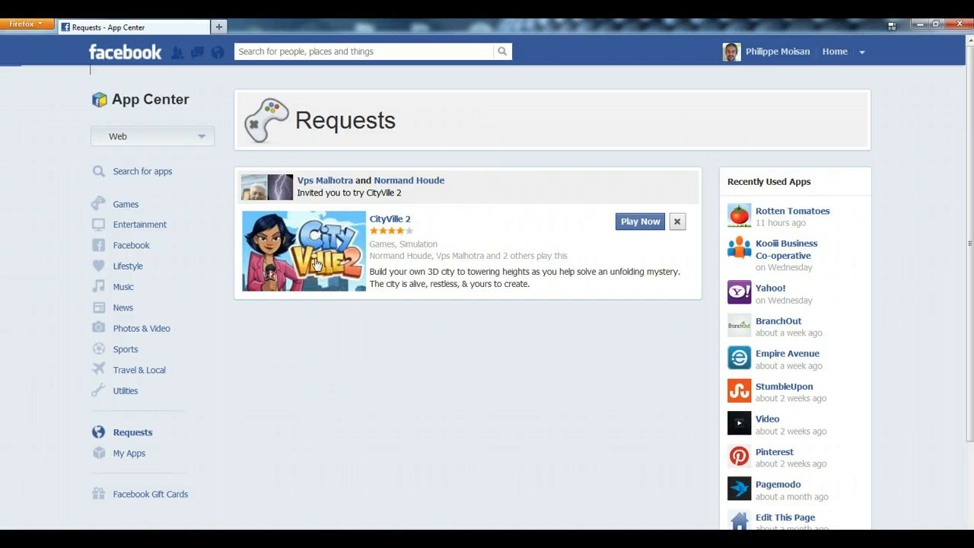
mouse_move(677, 288)
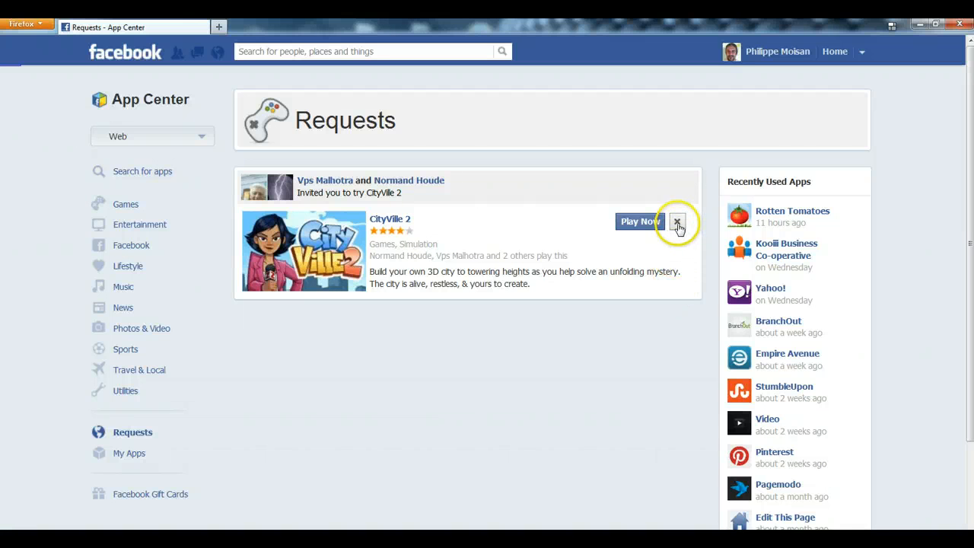
left_click(676, 221)
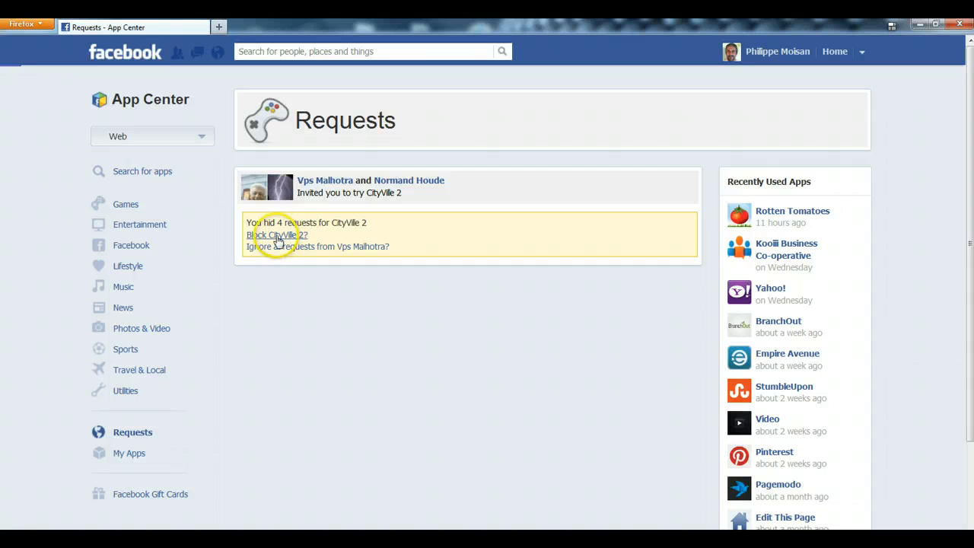
Step: Follow the 'Block CityVille 2?' link to raise the Block App confirmation
left_click(274, 235)
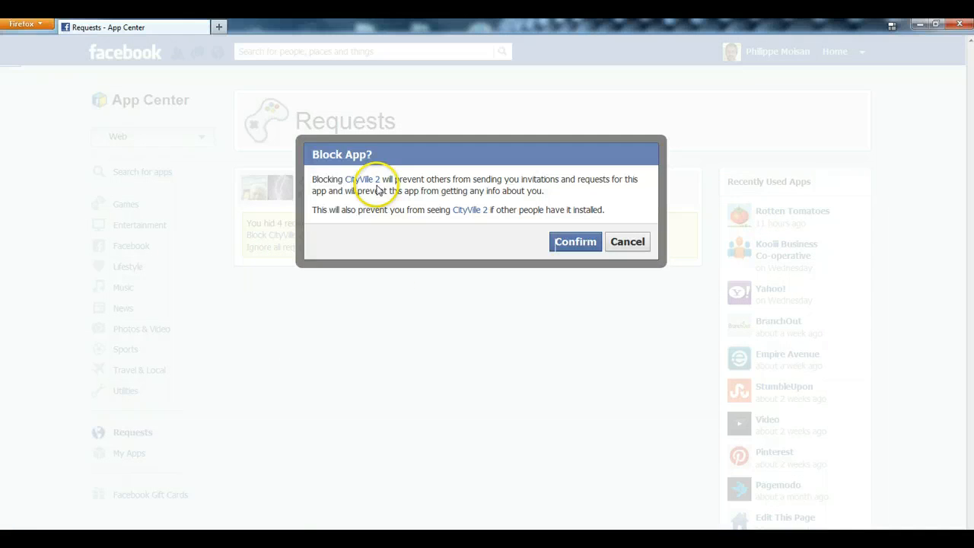
mouse_move(422, 181)
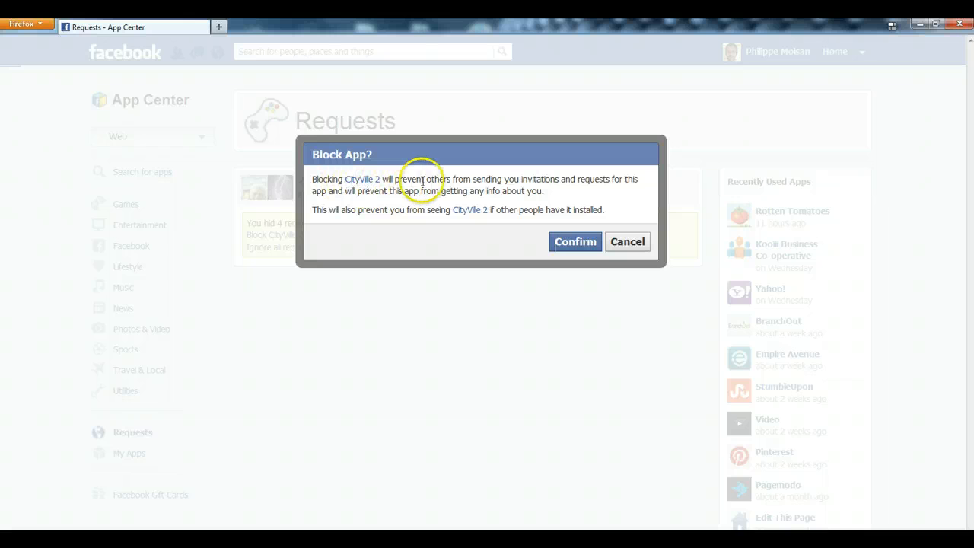
mouse_move(559, 191)
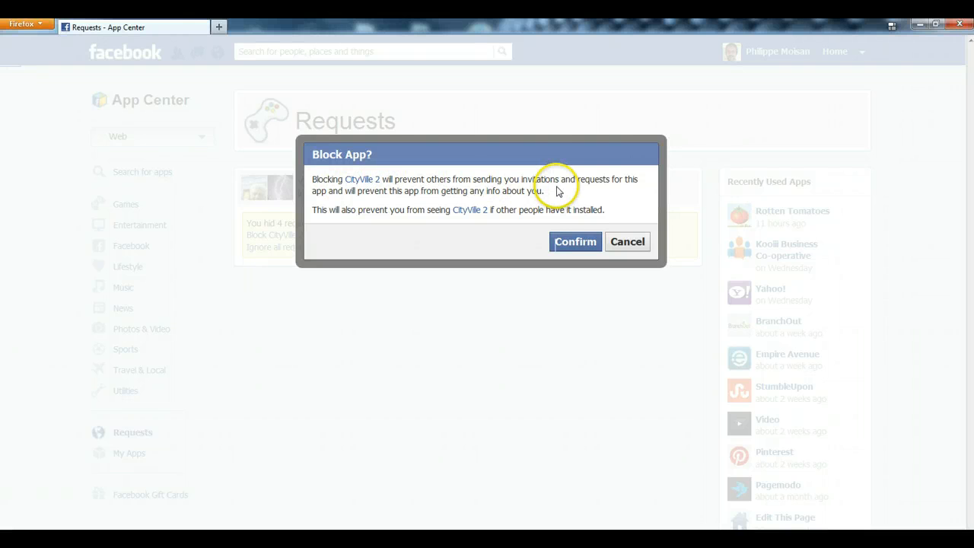
mouse_move(369, 195)
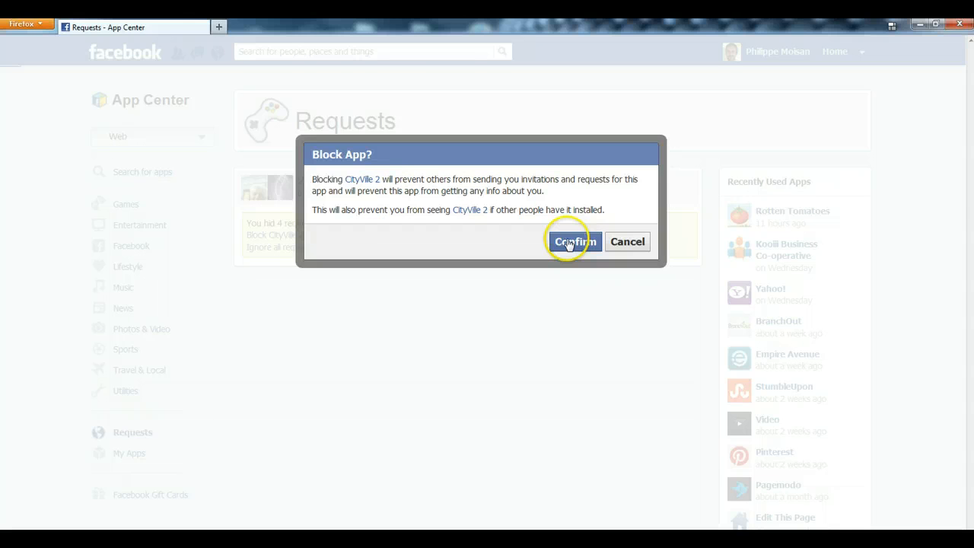
Step: Confirm blocking CityVille 2 and close the Block Successful notice
left_click(574, 241)
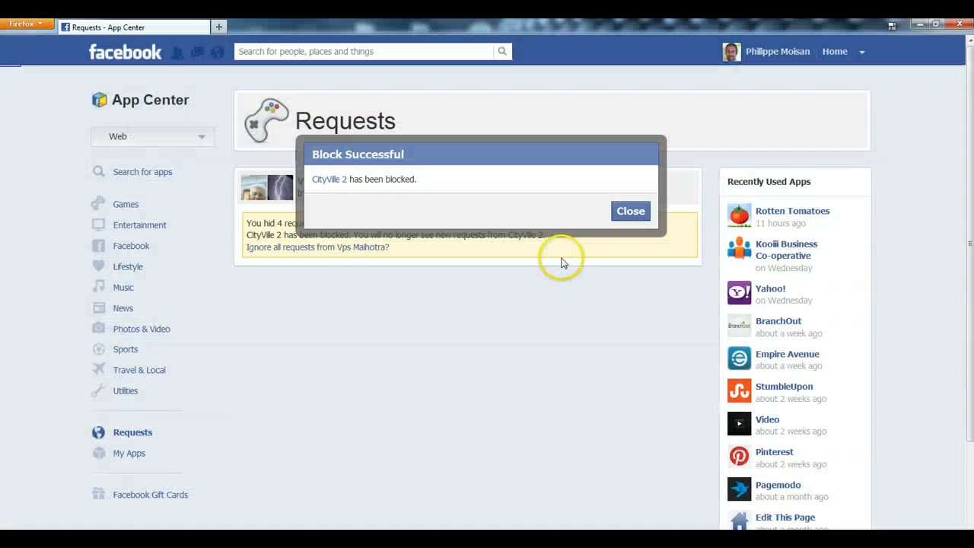
mouse_move(575, 181)
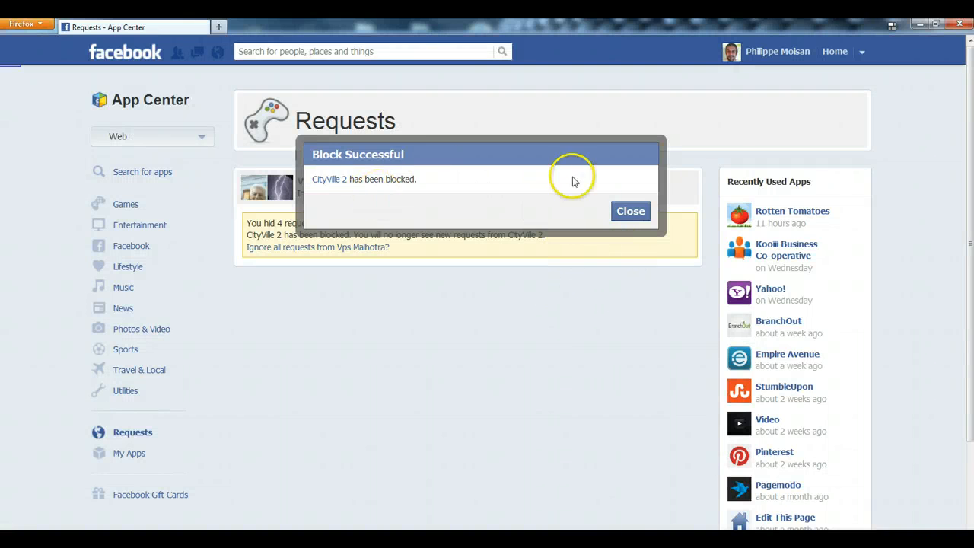
left_click(629, 211)
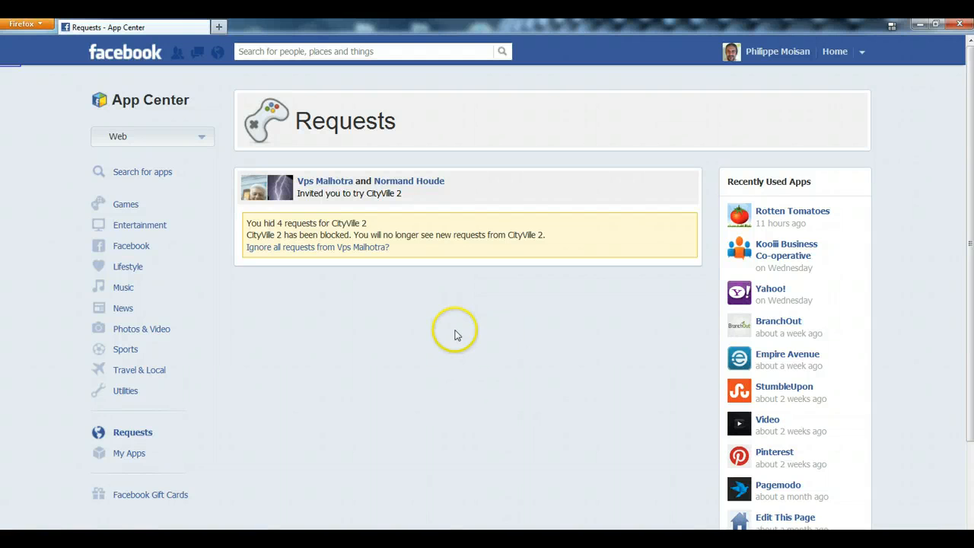
mouse_move(447, 346)
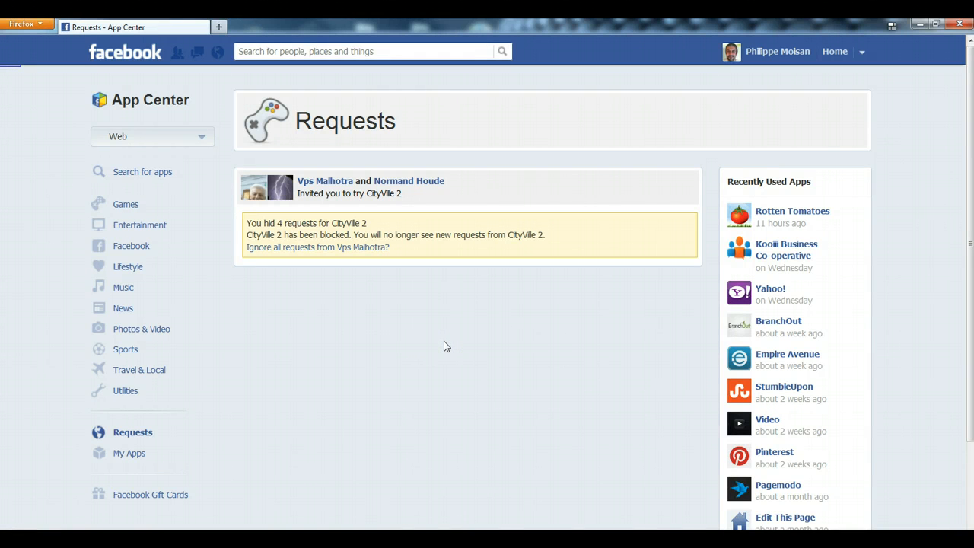